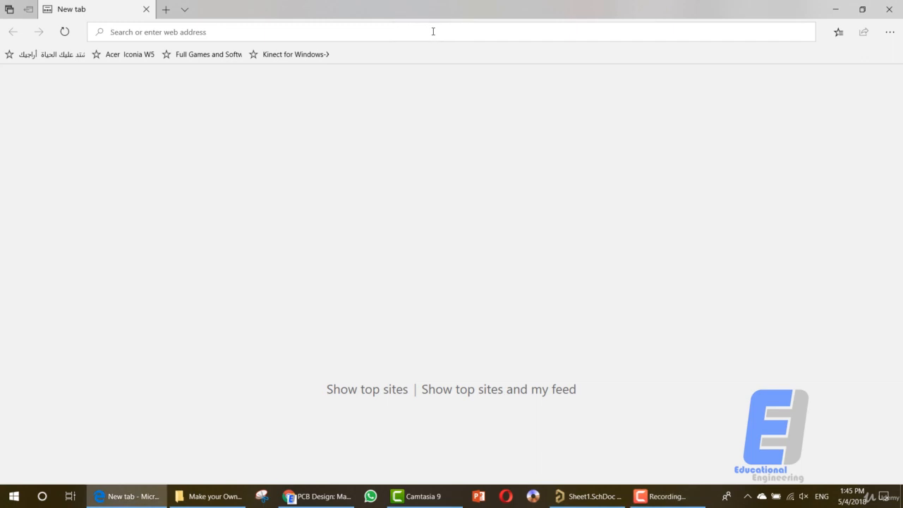
Search Bing for 'arduino nano manual pdf' and go to the arduino.cc Nano manual result.
{"action": "type", "text": "arduino nano man"}
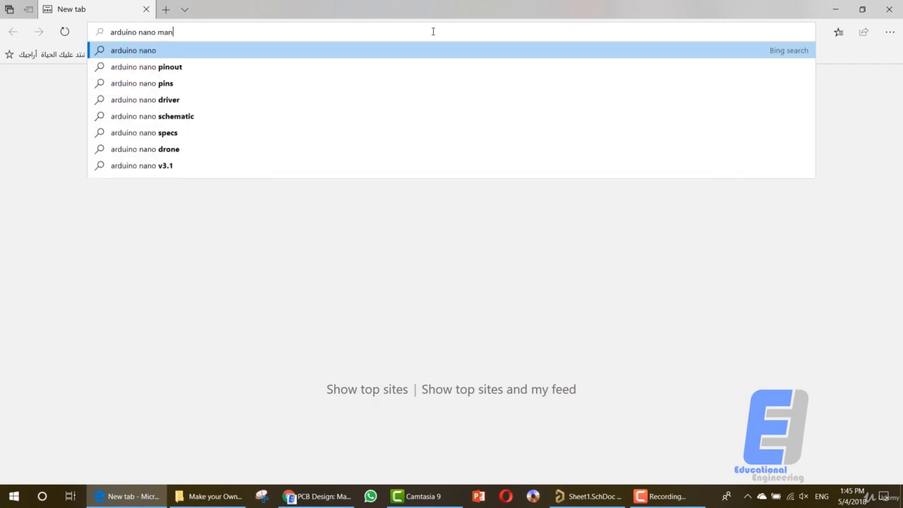
{"action": "type", "text": "ual"}
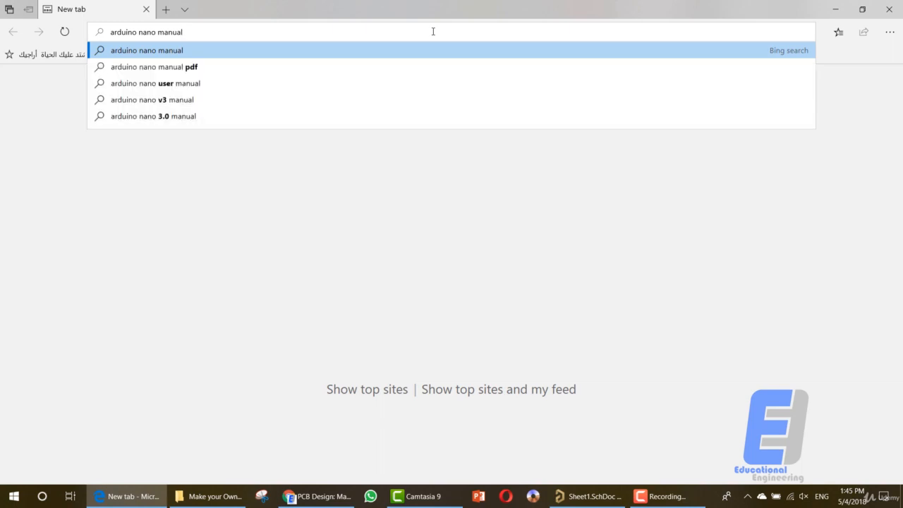
{"action": "left_click", "coordinate": [154, 66]}
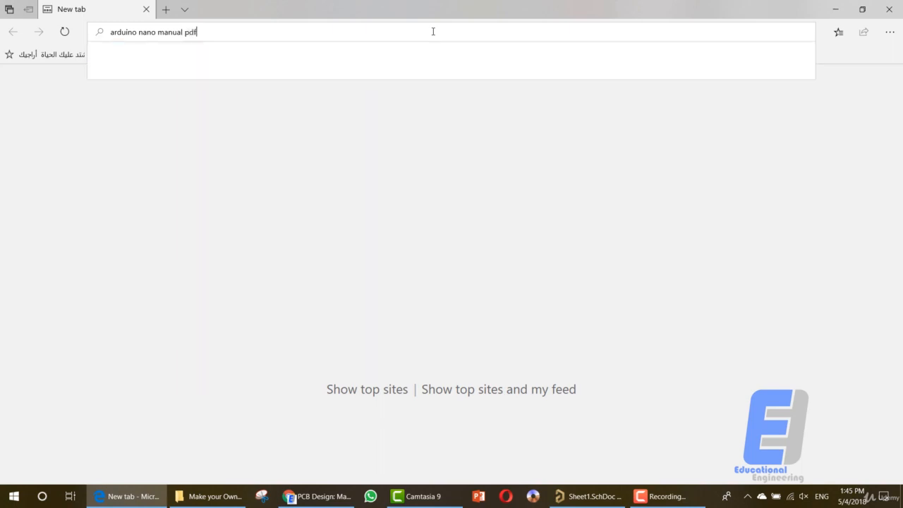
{"action": "key", "text": "Return"}
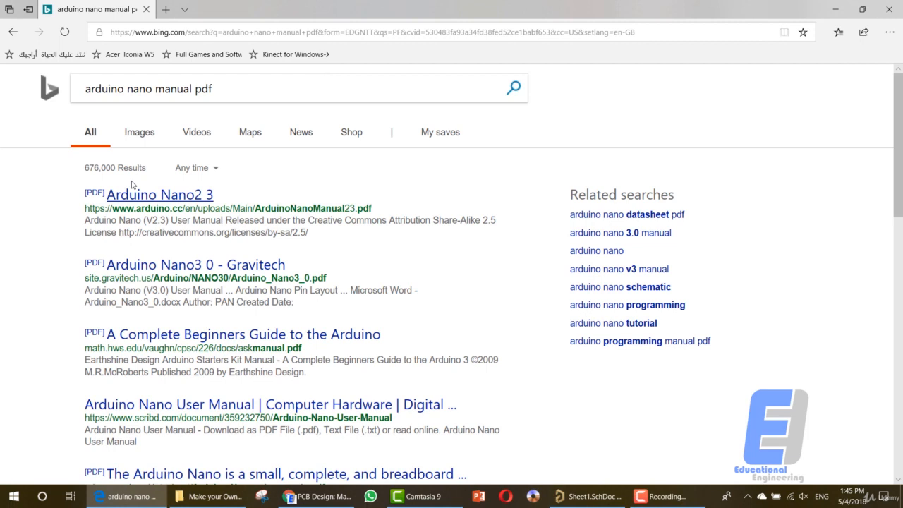
{"action": "left_click", "coordinate": [159, 195]}
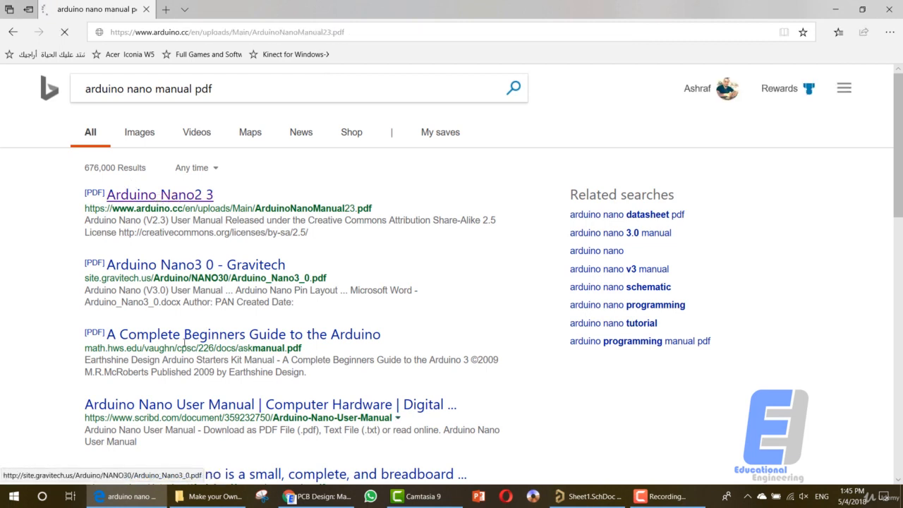
Scroll the Nano manual to the pin table and schematic page, inspecting the Arduino, USB, regulator and AREF sections.
{"action": "left_click", "coordinate": [160, 194]}
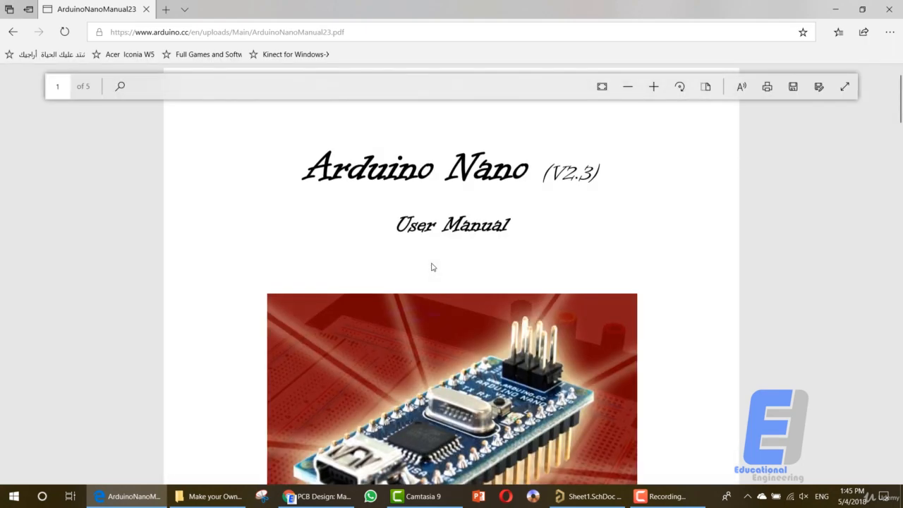
{"action": "scroll", "scroll_direction": "down", "scroll_amount": 3}
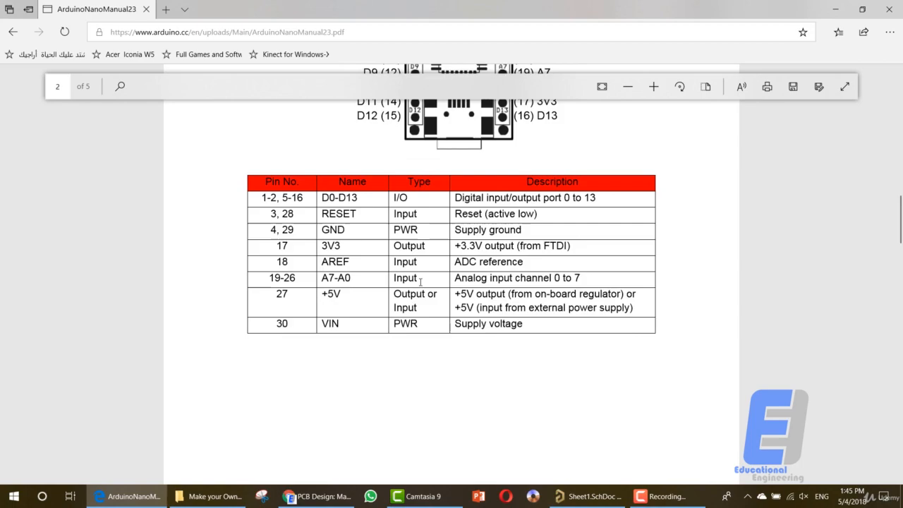
{"action": "scroll", "scroll_direction": "down", "scroll_amount": 3}
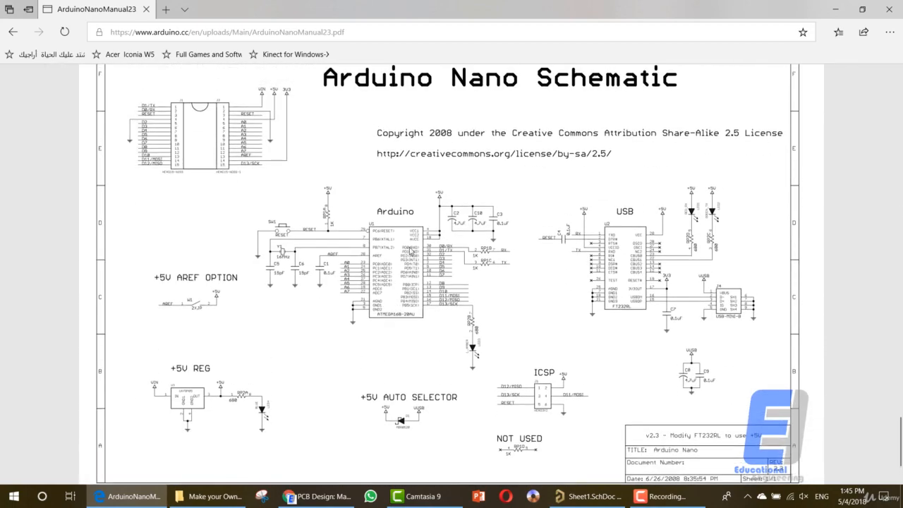
{"action": "mouse_move", "coordinate": [302, 285]}
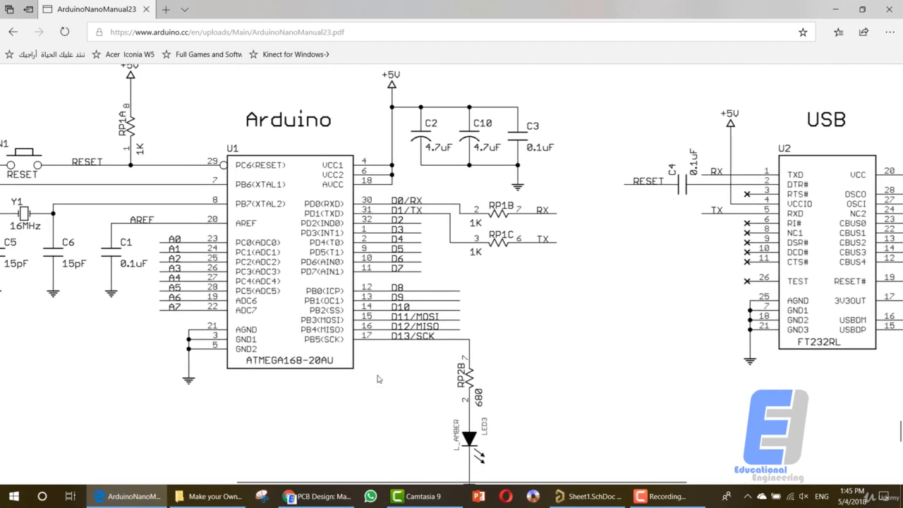
{"action": "scroll", "scroll_direction": "down", "scroll_amount": 3}
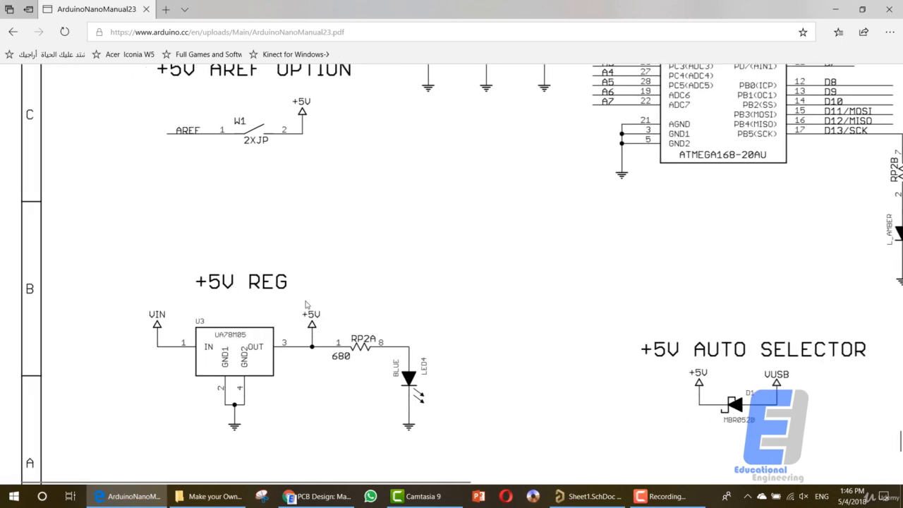
{"action": "scroll", "scroll_direction": "up", "scroll_amount": 3}
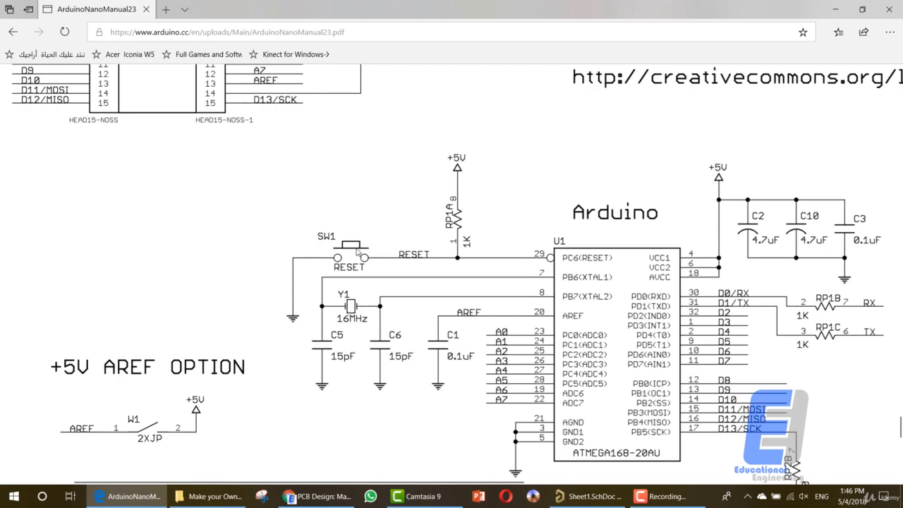
{"action": "scroll", "scroll_direction": "up", "scroll_amount": 3}
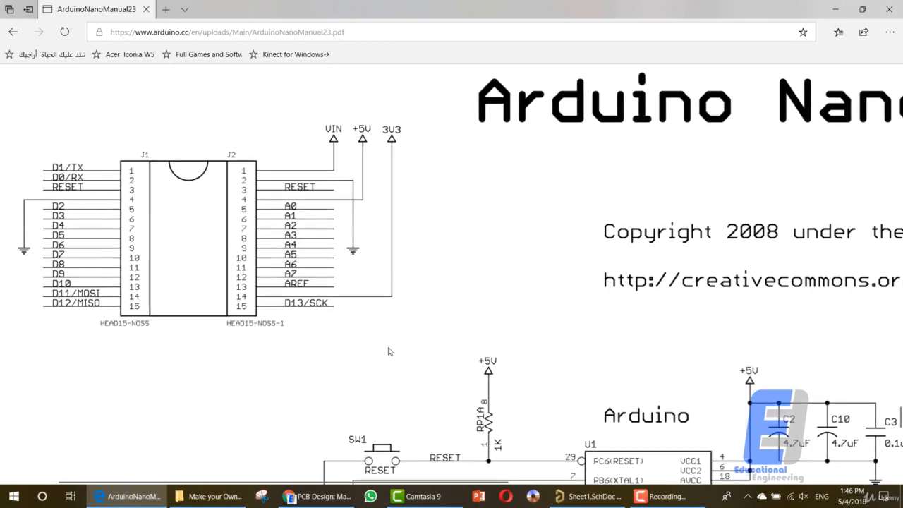
{"action": "mouse_move", "coordinate": [406, 390]}
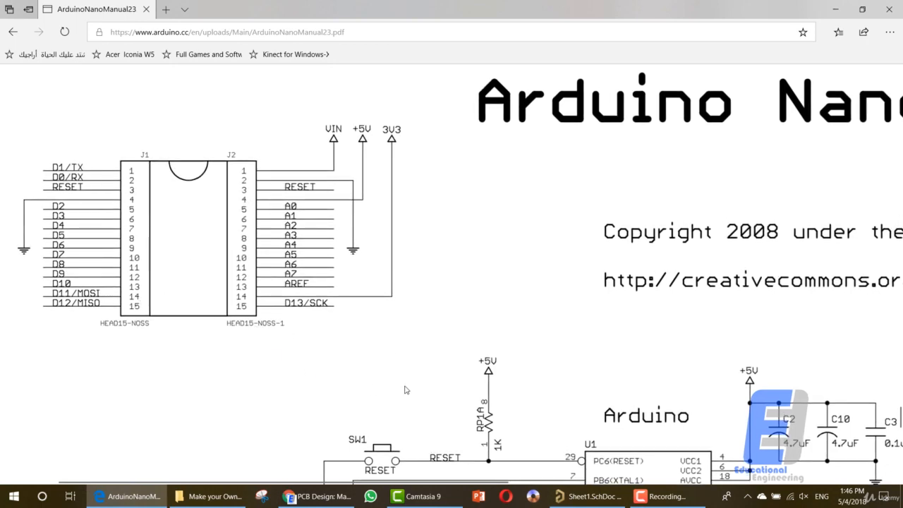
{"action": "scroll", "scroll_direction": "down", "scroll_amount": 3}
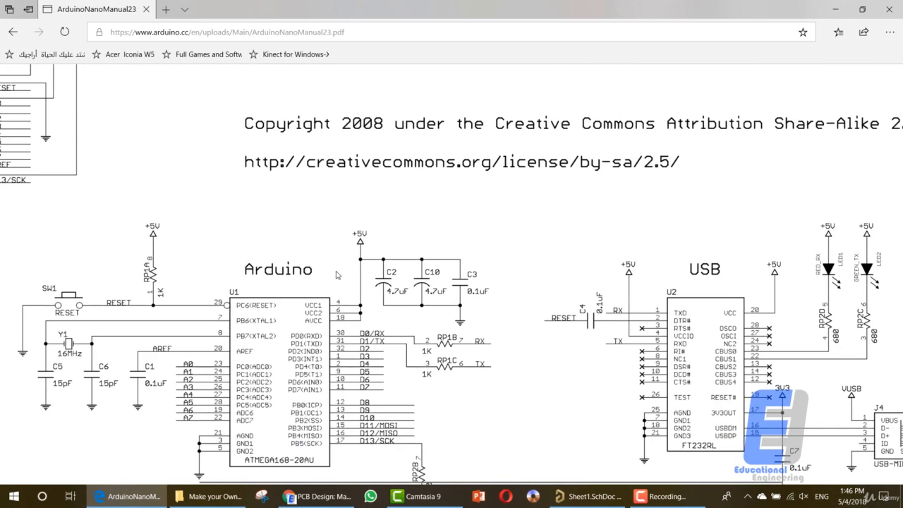
{"action": "scroll", "scroll_direction": "down", "scroll_amount": 3}
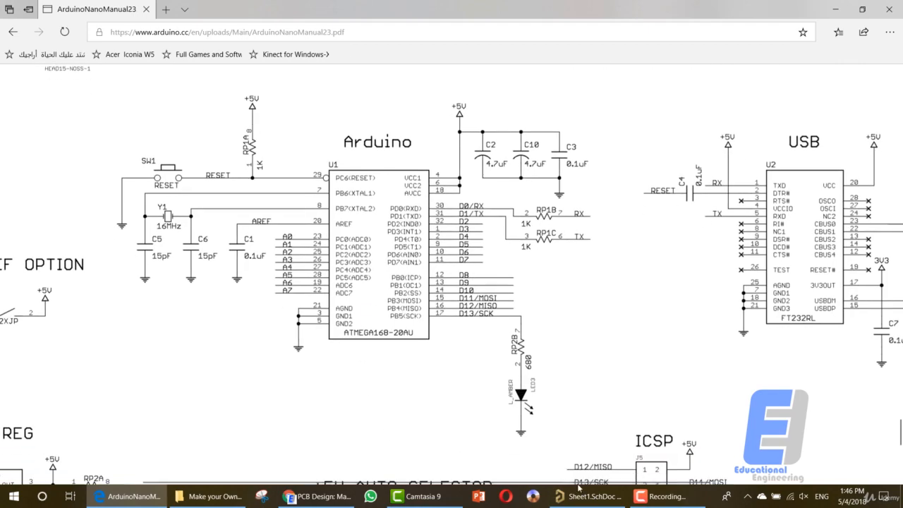
Move the chip component left on Sheet1 and preview the 2N3906 transistor in the Libraries panel.
{"action": "left_click", "coordinate": [587, 497]}
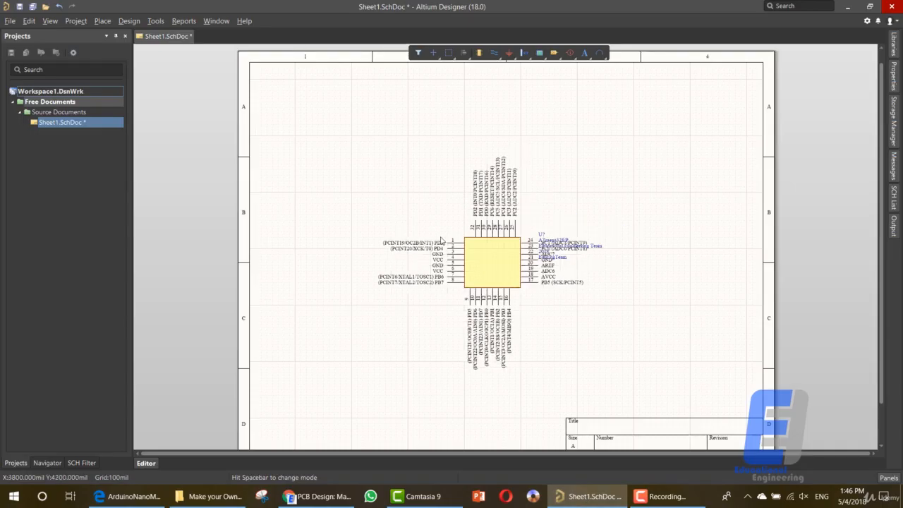
{"action": "left_click_drag", "start_coordinate": [491, 261], "coordinate": [384, 289]}
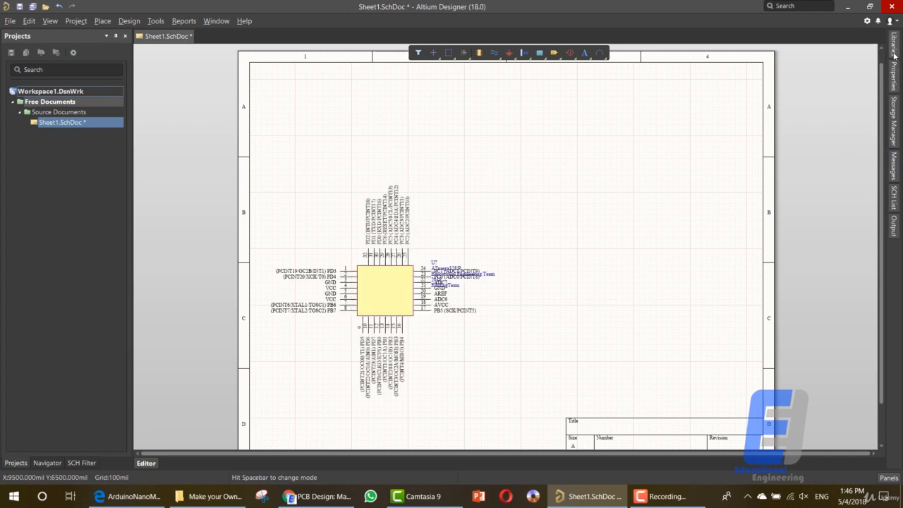
{"action": "left_click", "coordinate": [895, 42]}
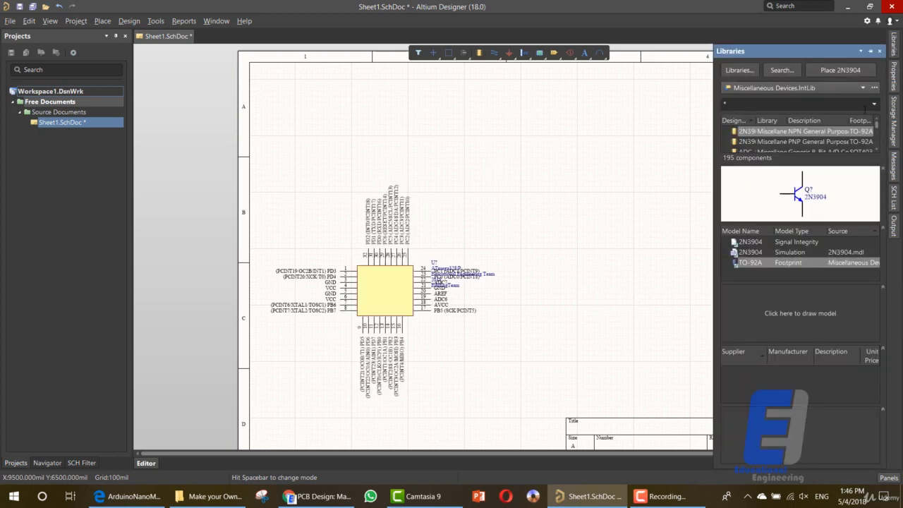
{"action": "left_click", "coordinate": [804, 141]}
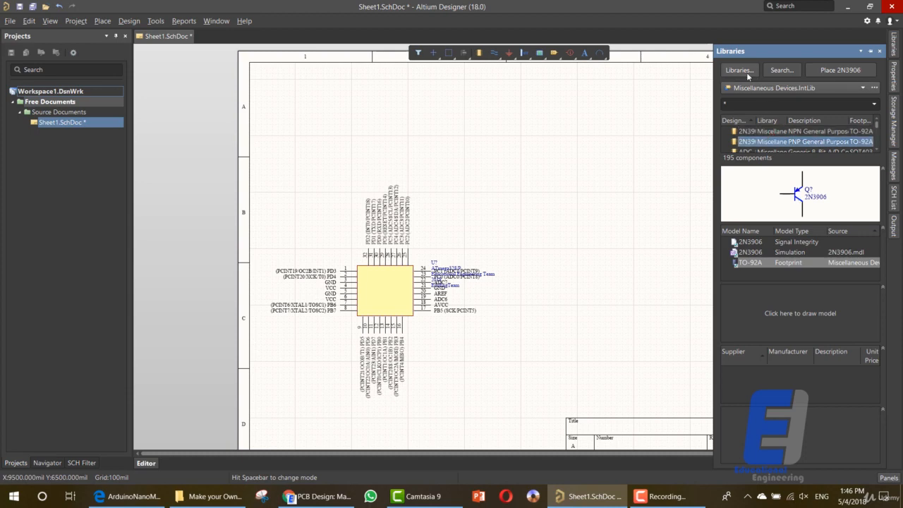
Remove the preinstalled Miscellaneous Devices and Miscellaneous Connectors libraries from the Installed list.
{"action": "left_click", "coordinate": [739, 69]}
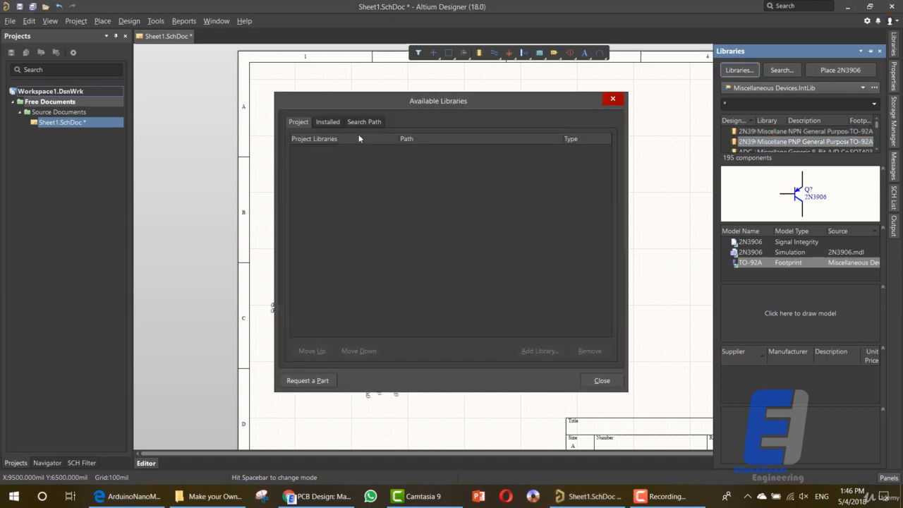
{"action": "left_click", "coordinate": [327, 122]}
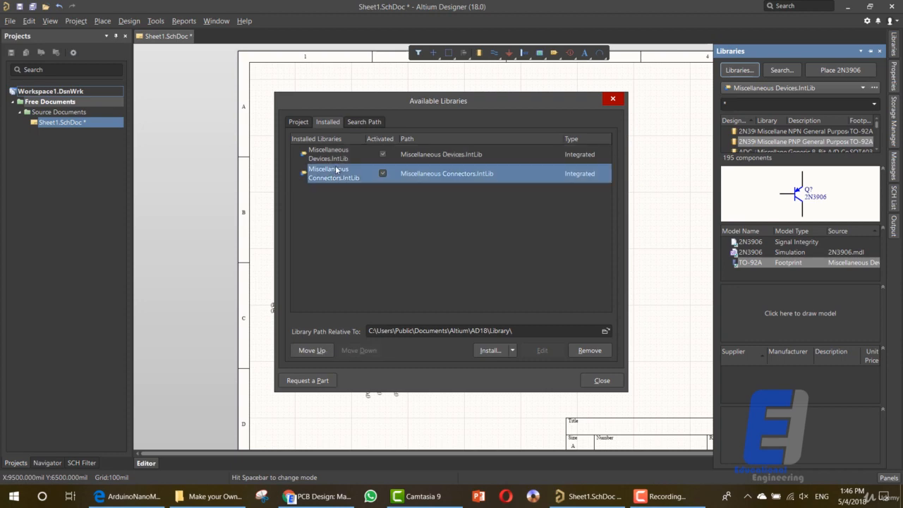
{"action": "mouse_move", "coordinate": [339, 192]}
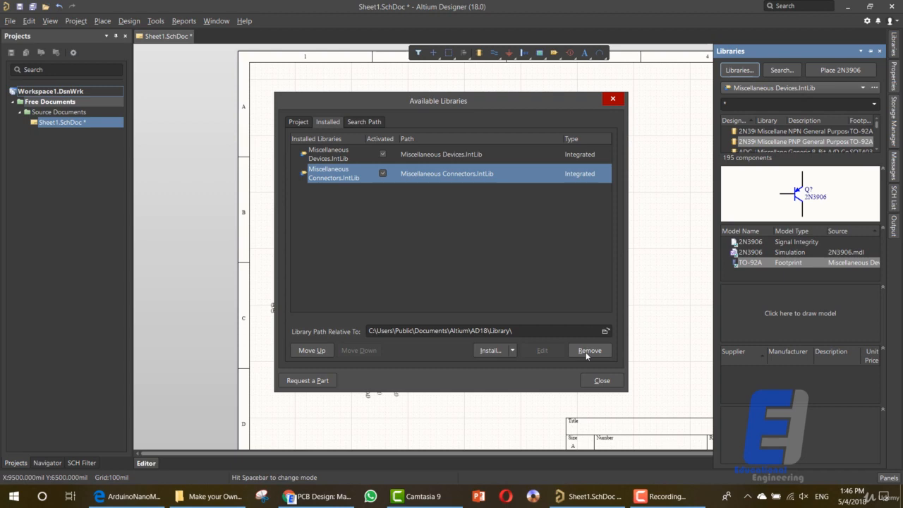
{"action": "left_click", "coordinate": [590, 350]}
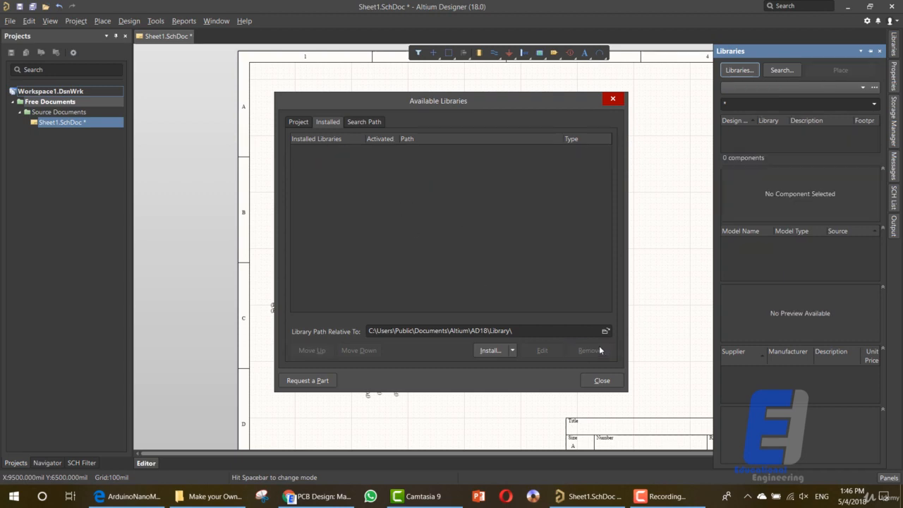
{"action": "left_click", "coordinate": [300, 122]}
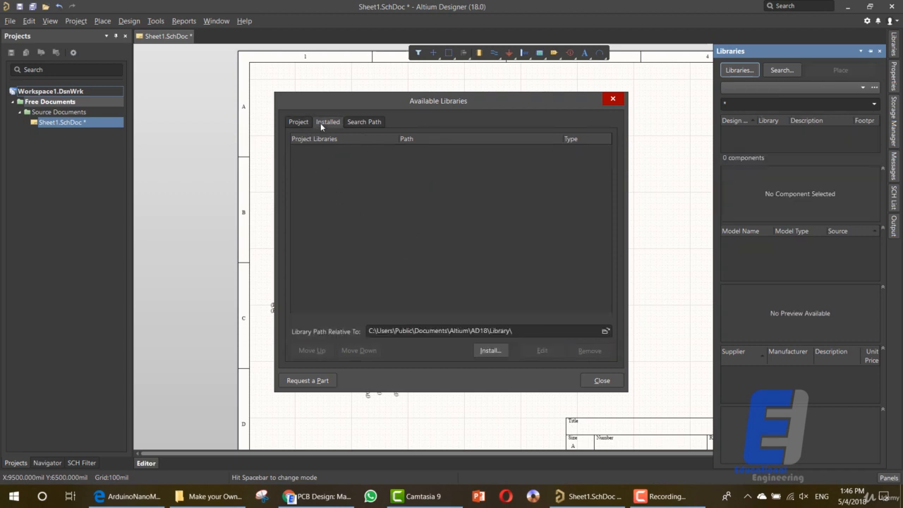
{"action": "left_click", "coordinate": [328, 122]}
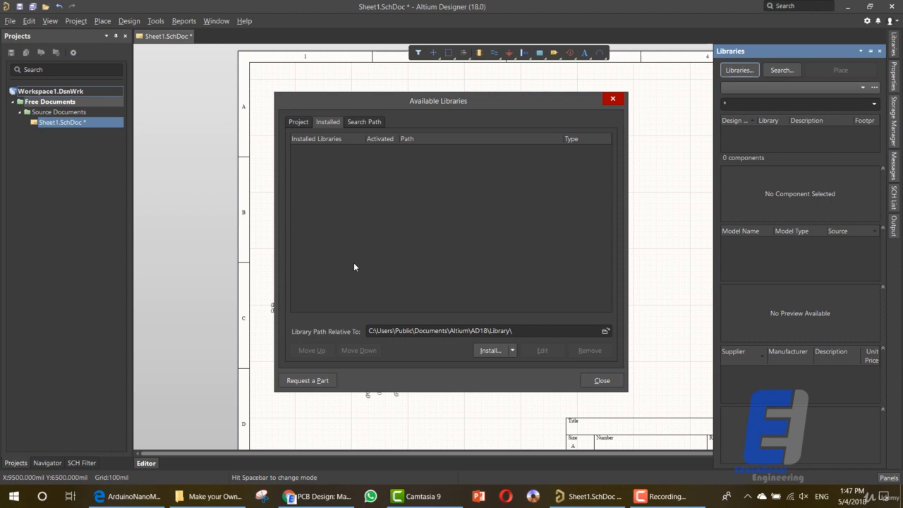
Check the Project and Installed library lists are empty and show the library install options.
{"action": "left_click", "coordinate": [299, 121]}
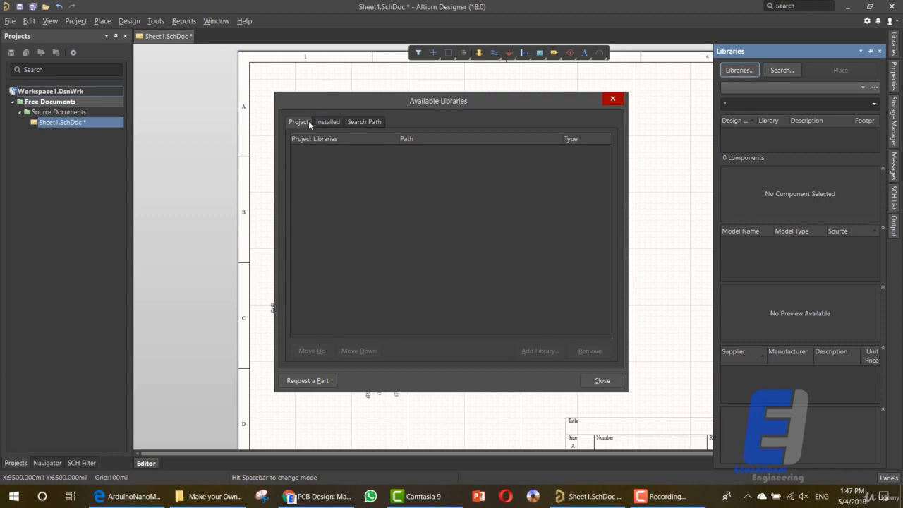
{"action": "left_click", "coordinate": [328, 121]}
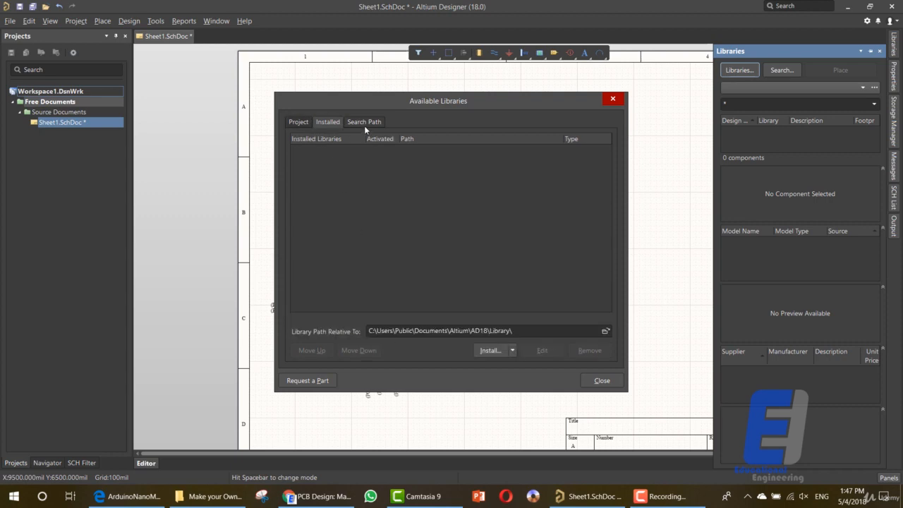
{"action": "left_click", "coordinate": [298, 121]}
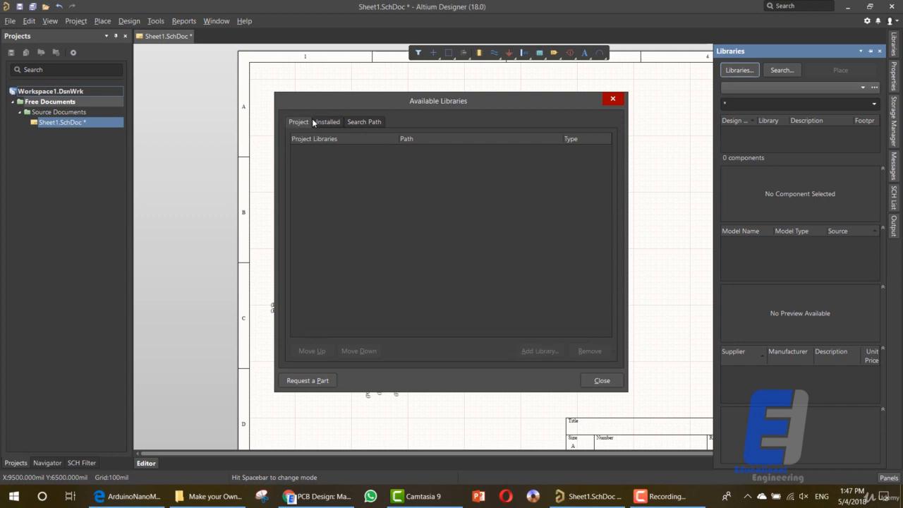
{"action": "left_click", "coordinate": [327, 121]}
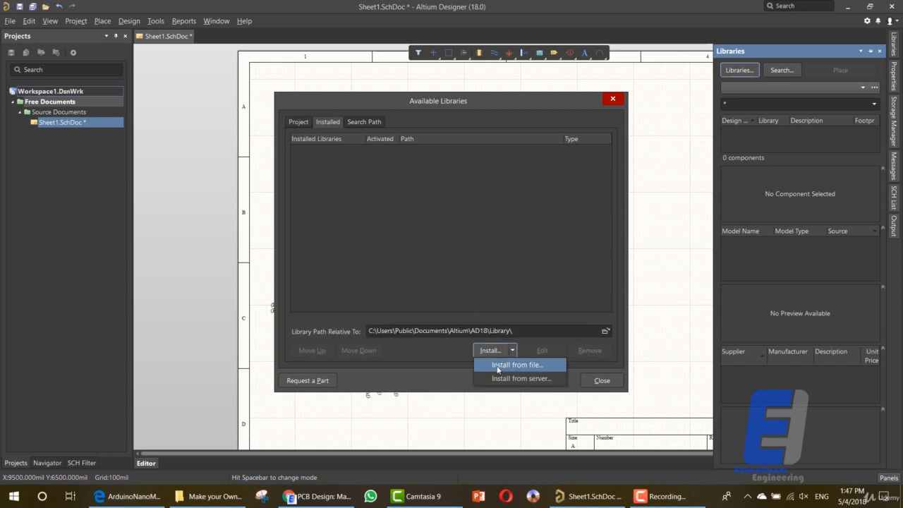
Install all .IntLib files from the Arduino Nano project's Libraries folder via Install from file.
{"action": "left_click", "coordinate": [516, 365]}
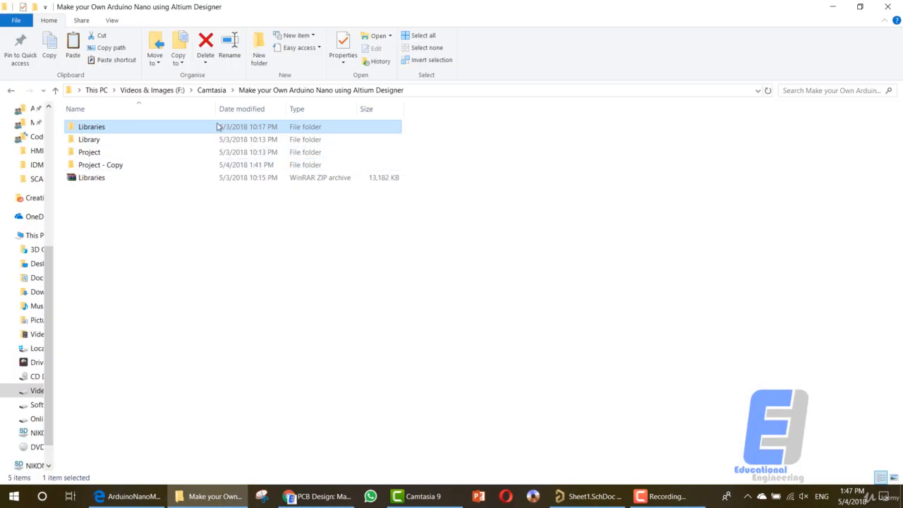
{"action": "double_click", "coordinate": [91, 127]}
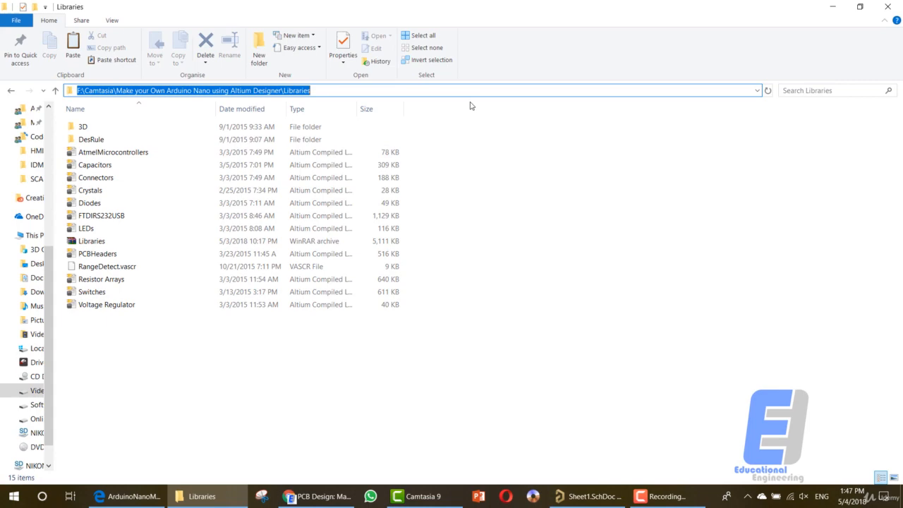
{"action": "left_click", "coordinate": [587, 497]}
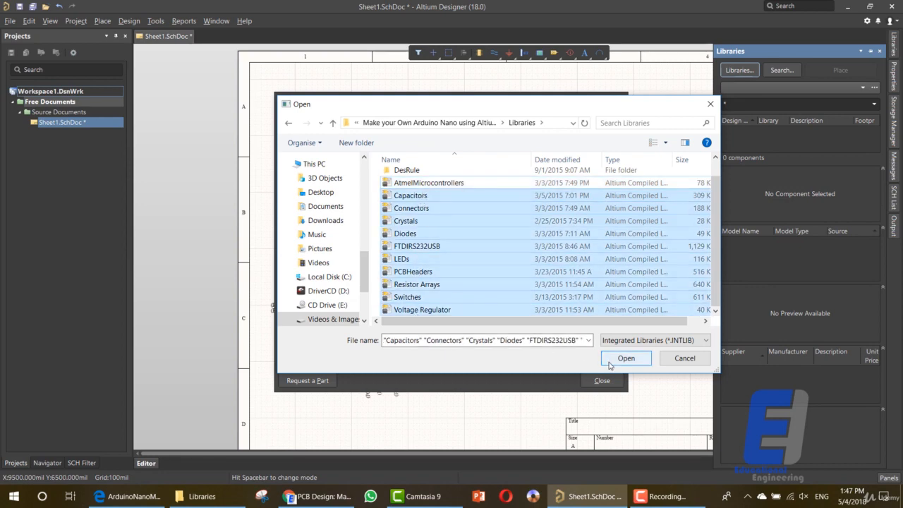
{"action": "left_click", "coordinate": [625, 359]}
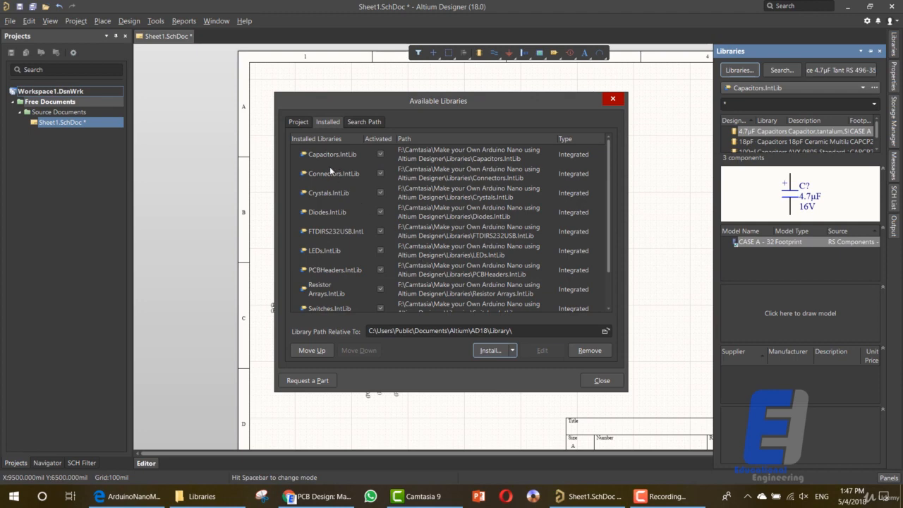
{"action": "mouse_move", "coordinate": [325, 237]}
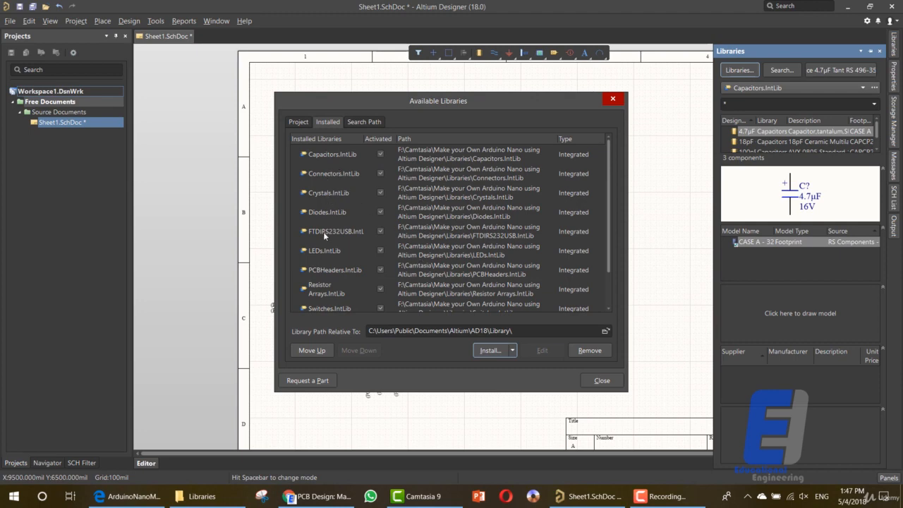
{"action": "mouse_move", "coordinate": [336, 251]}
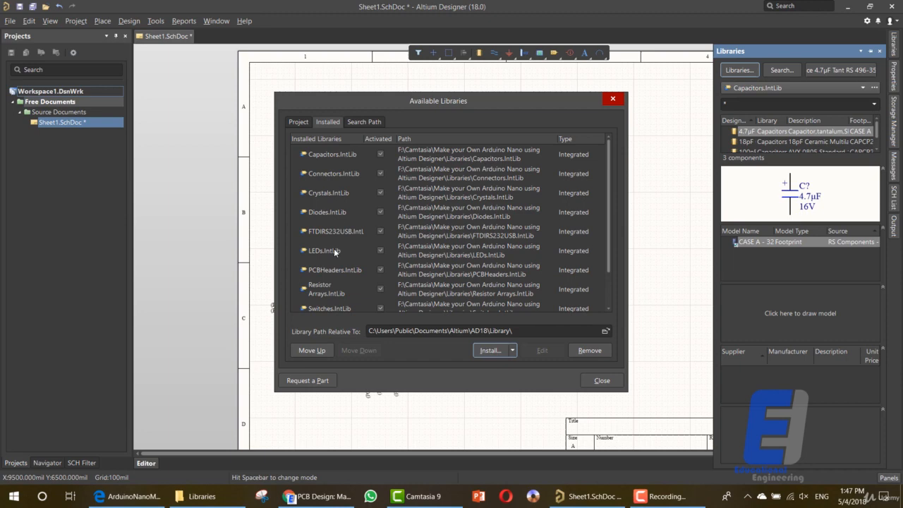
Review the installed libraries from Capacitors to Voltage Regulator and close the Available Libraries dialog.
{"action": "scroll", "scroll_direction": "down", "scroll_amount": 3}
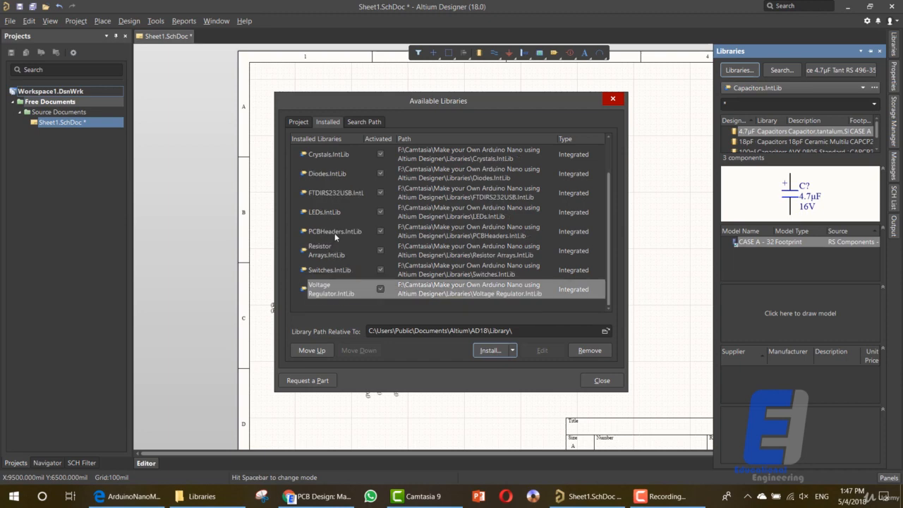
{"action": "left_click", "coordinate": [329, 269]}
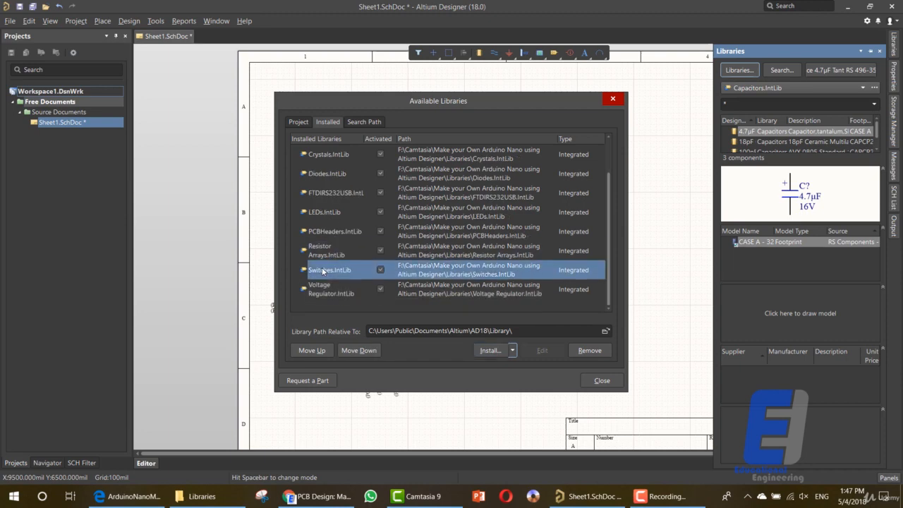
{"action": "left_click", "coordinate": [332, 288]}
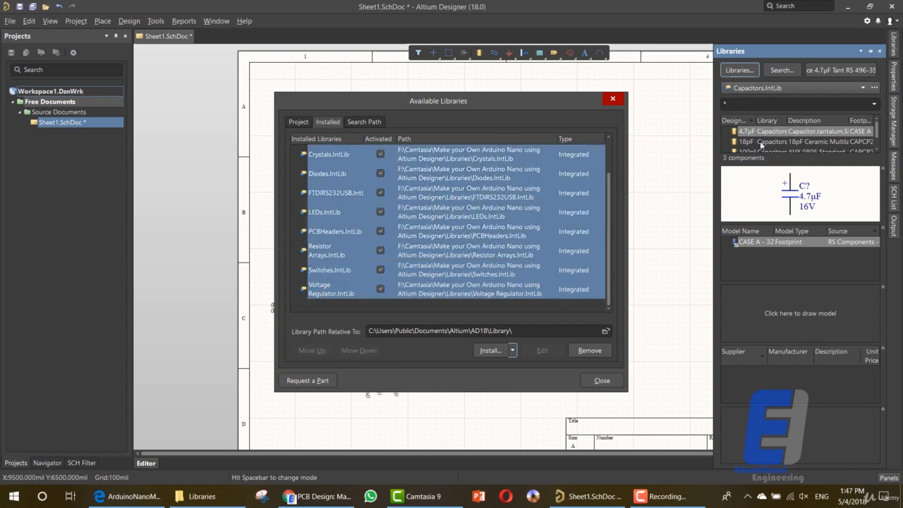
{"action": "left_click", "coordinate": [601, 381]}
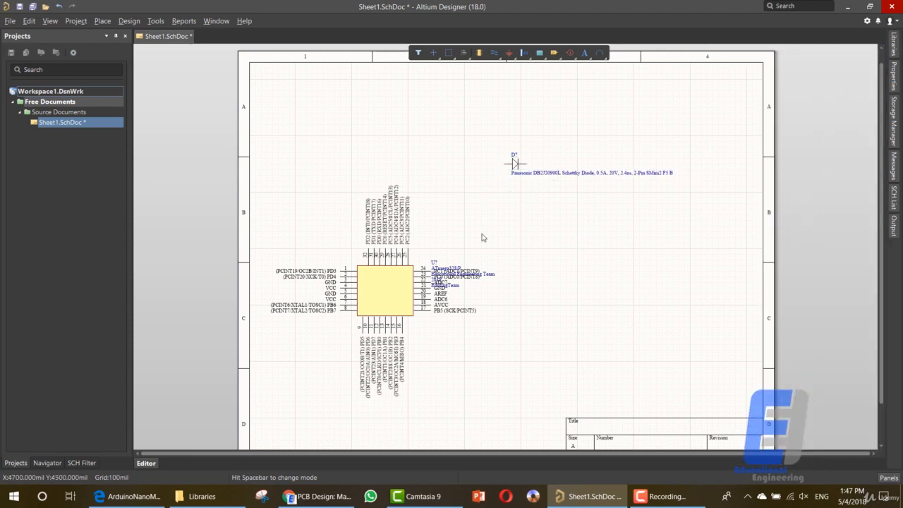
{"action": "mouse_move", "coordinate": [474, 233]}
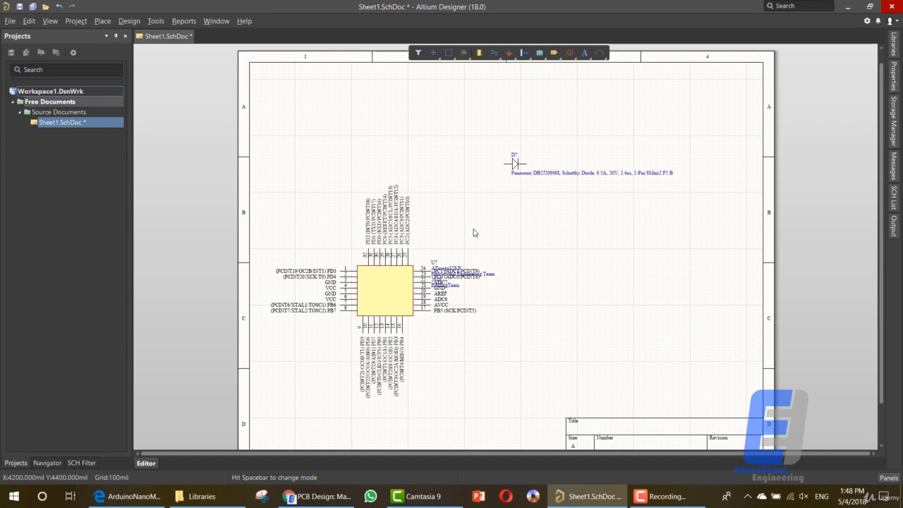